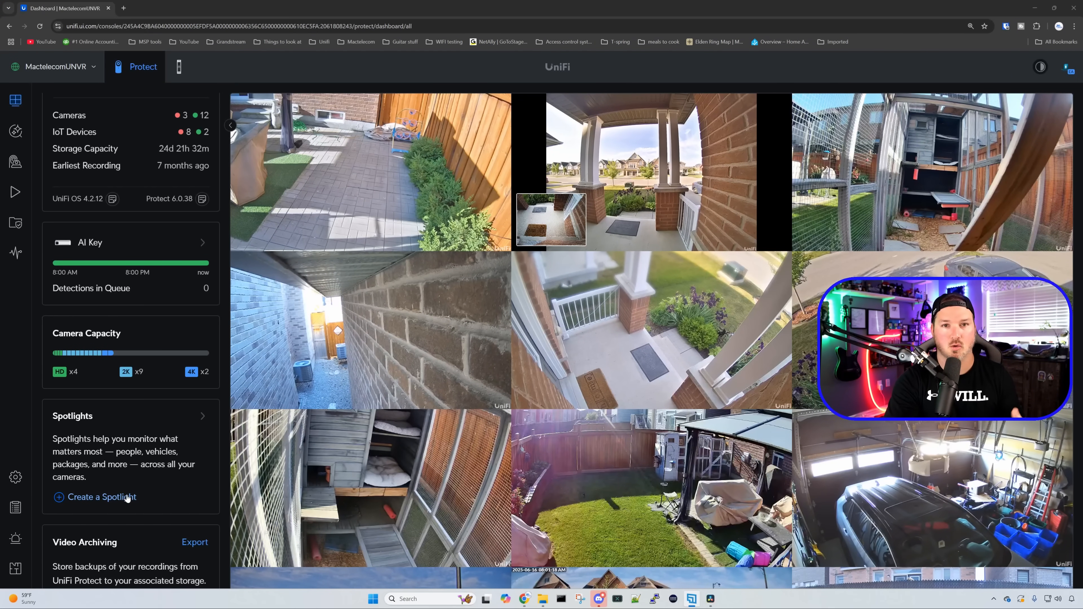
Begin a new spotlight and name it 'Cats'
click(101, 497)
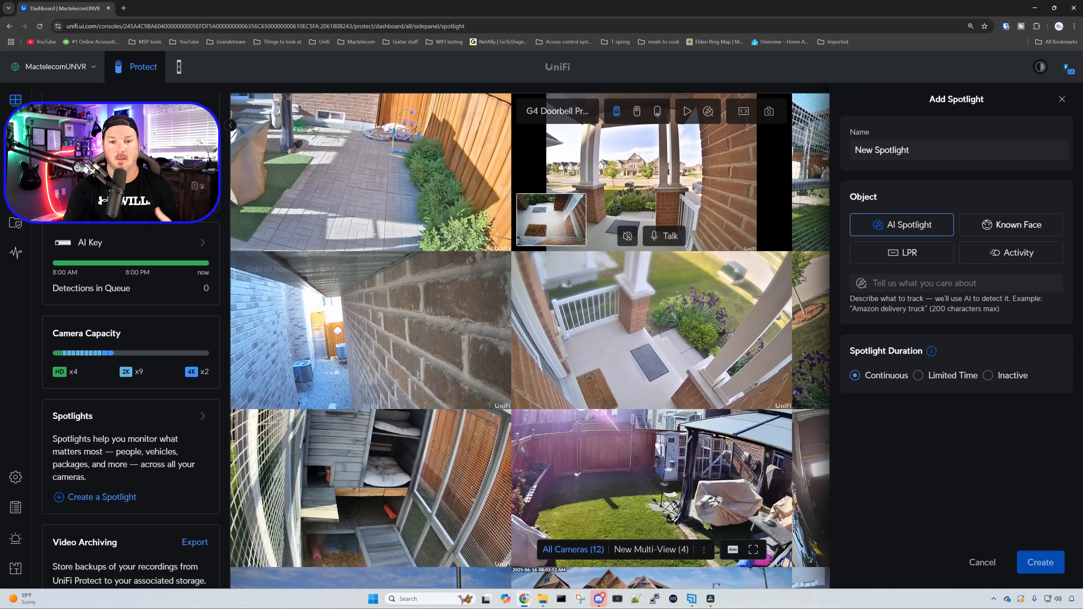
click(958, 150)
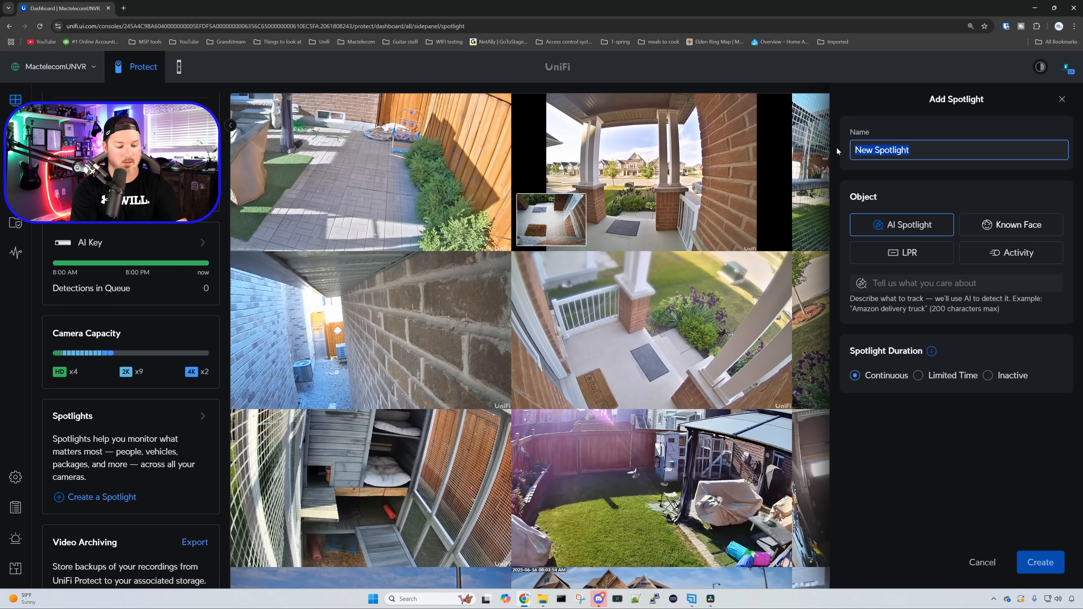
text(Cats)
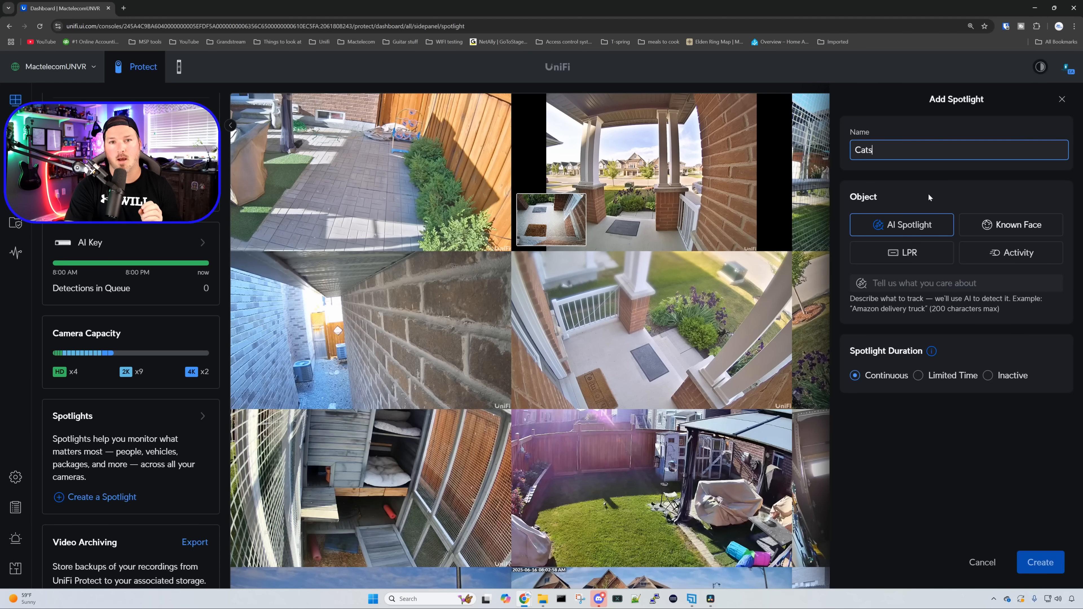
Have the spotlight track 'cat' and broaden matching toward More Broad for more daily hits
click(956, 284)
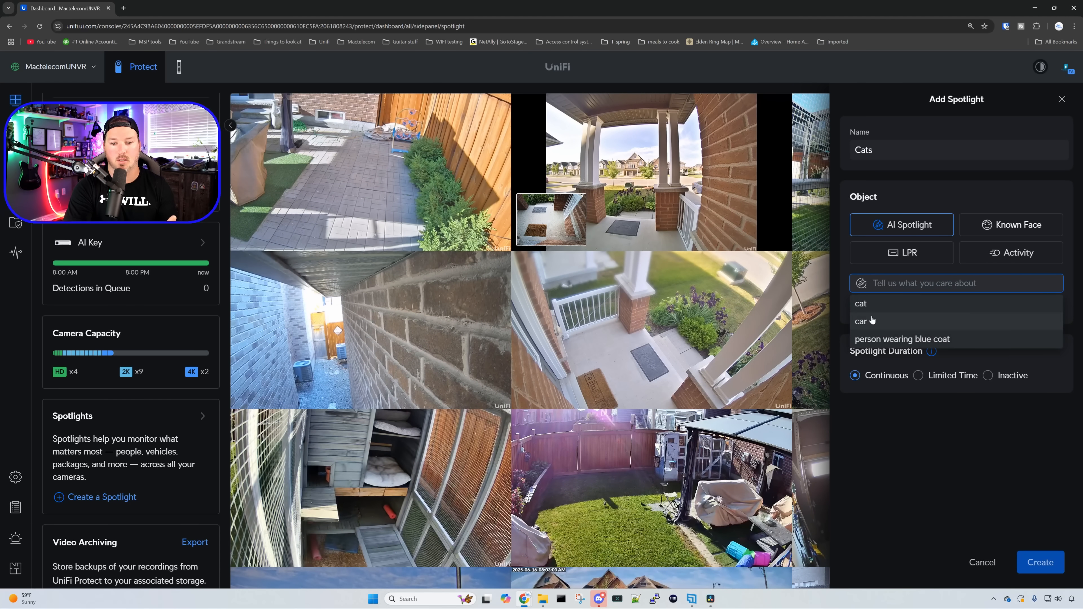
click(861, 304)
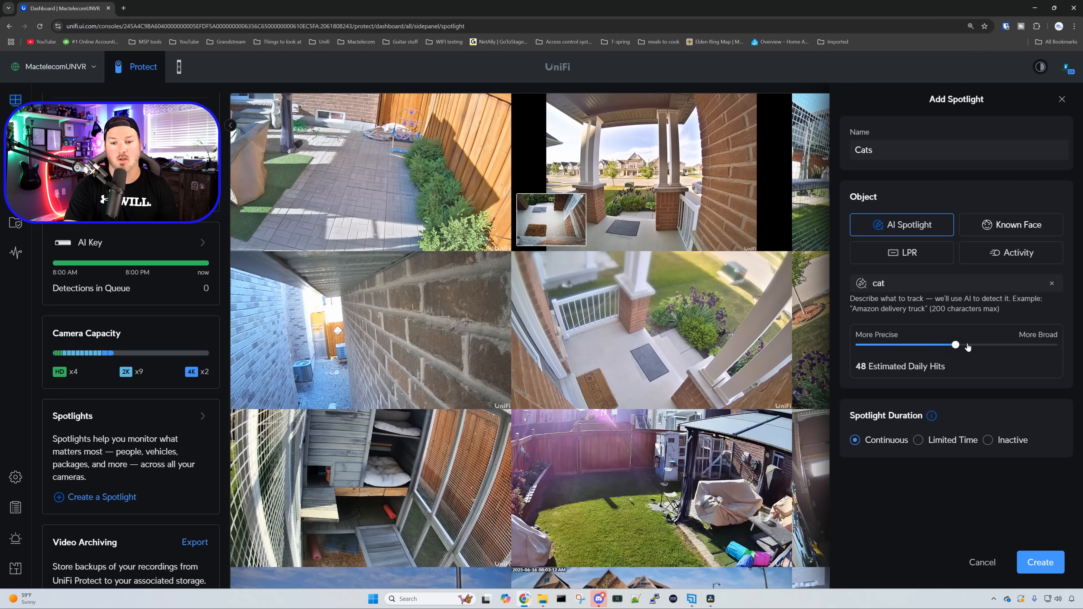
drag(956, 344, 993, 344)
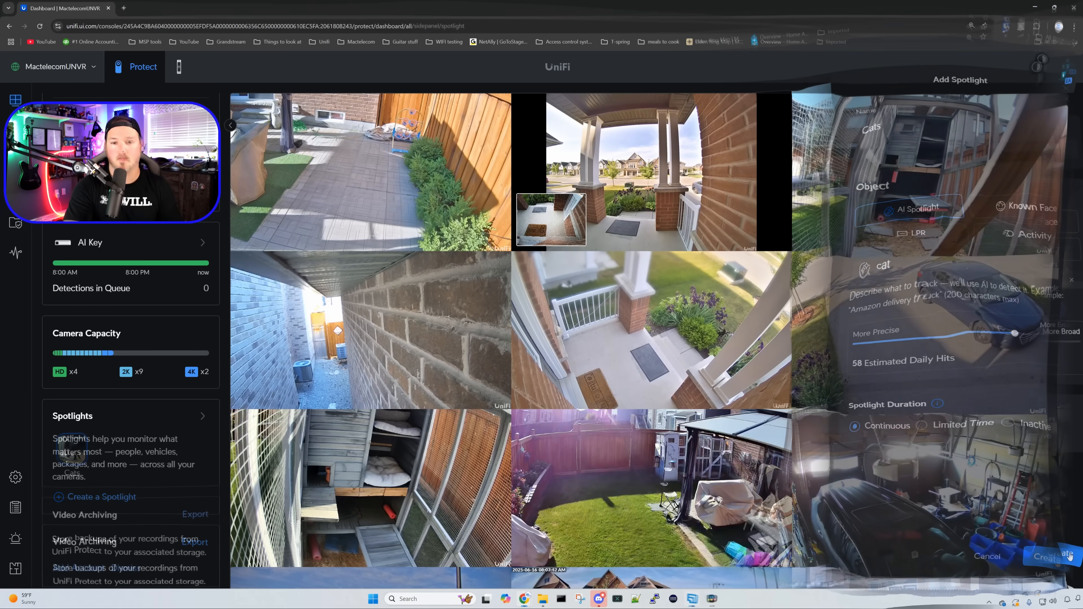
Create the Cats spotlight, play its cat detection clips, then dismiss the player
click(1049, 556)
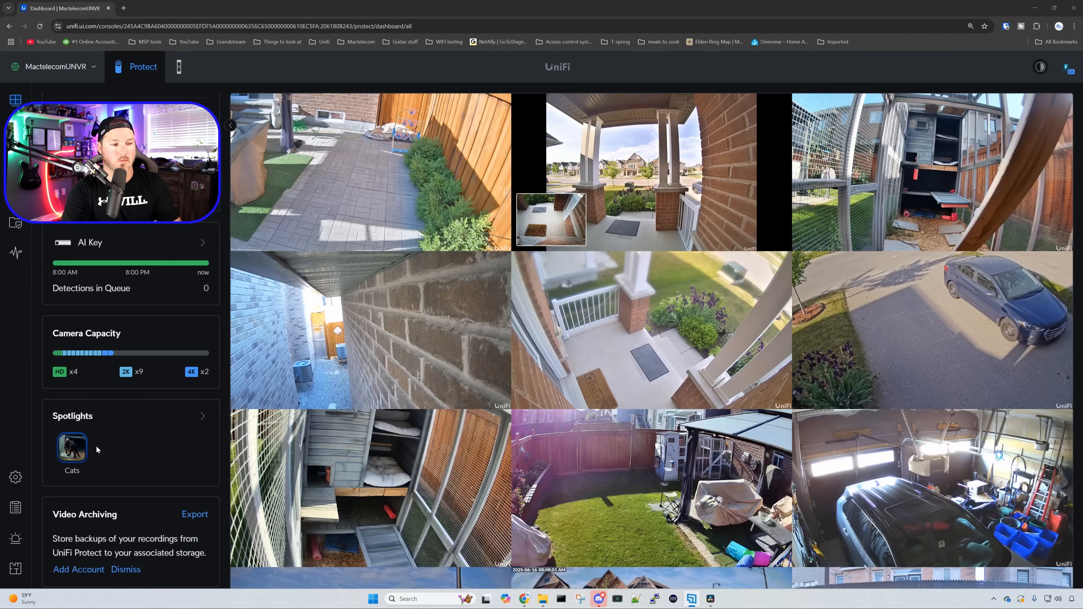
click(71, 448)
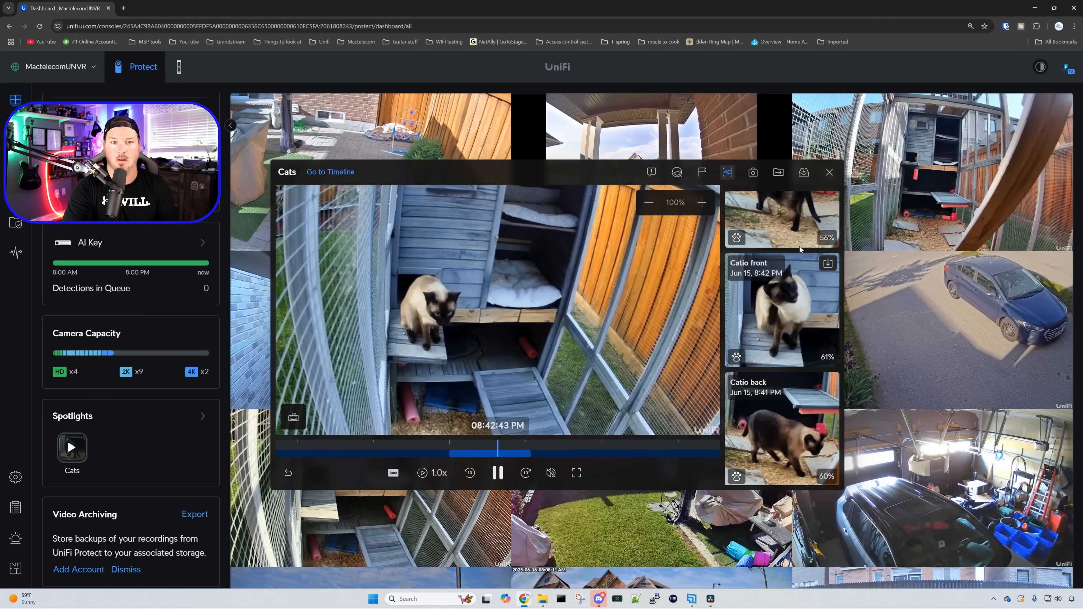
click(828, 172)
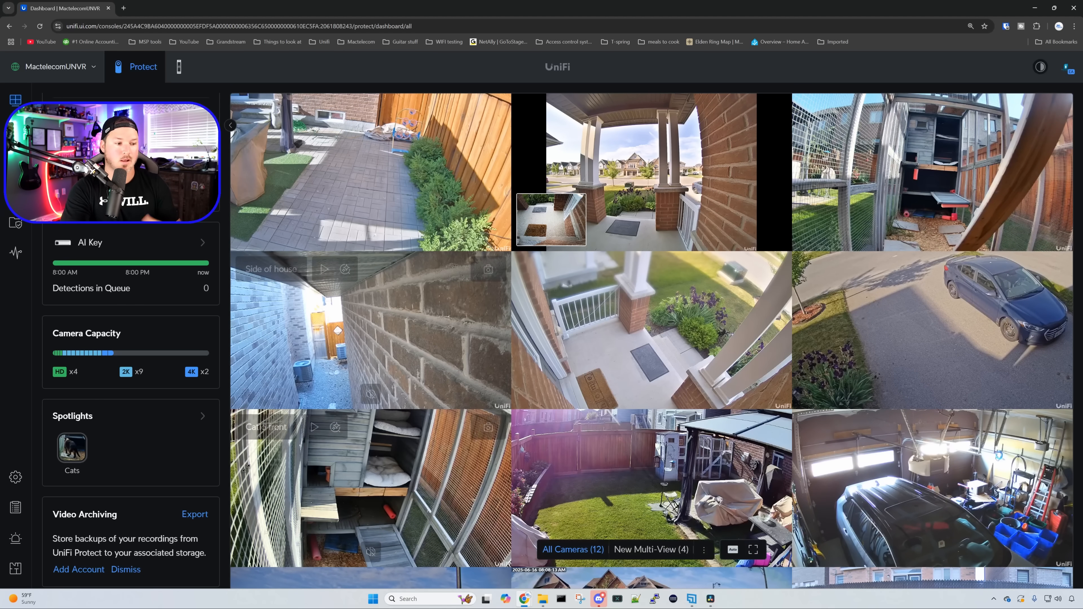
Create a 'Known faces' spotlight for two specific recognised people and play its clips
click(202, 416)
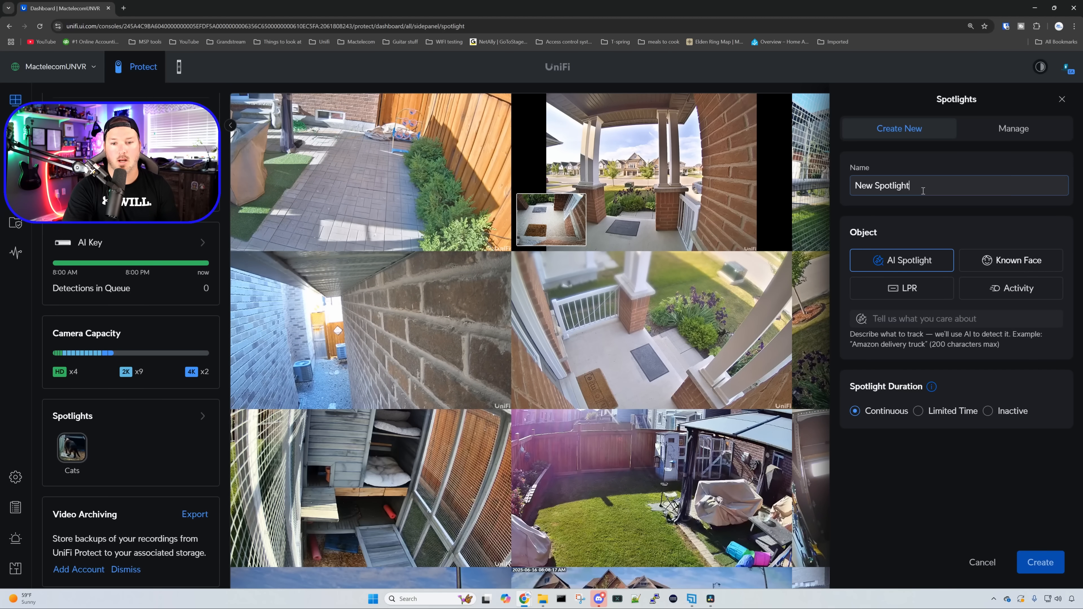
text(Known faces)
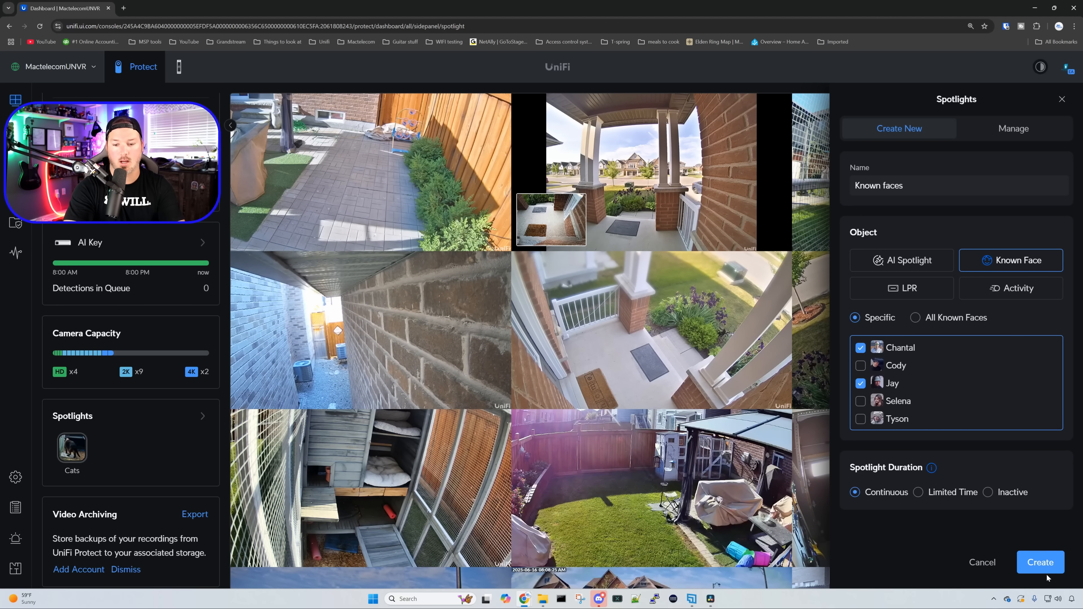
click(1040, 563)
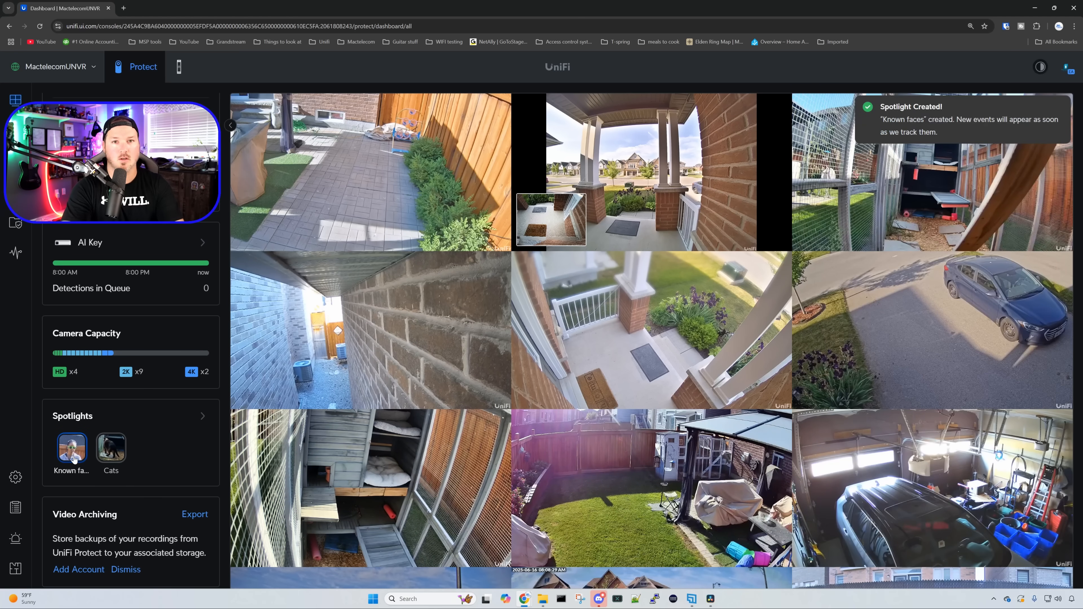
click(71, 447)
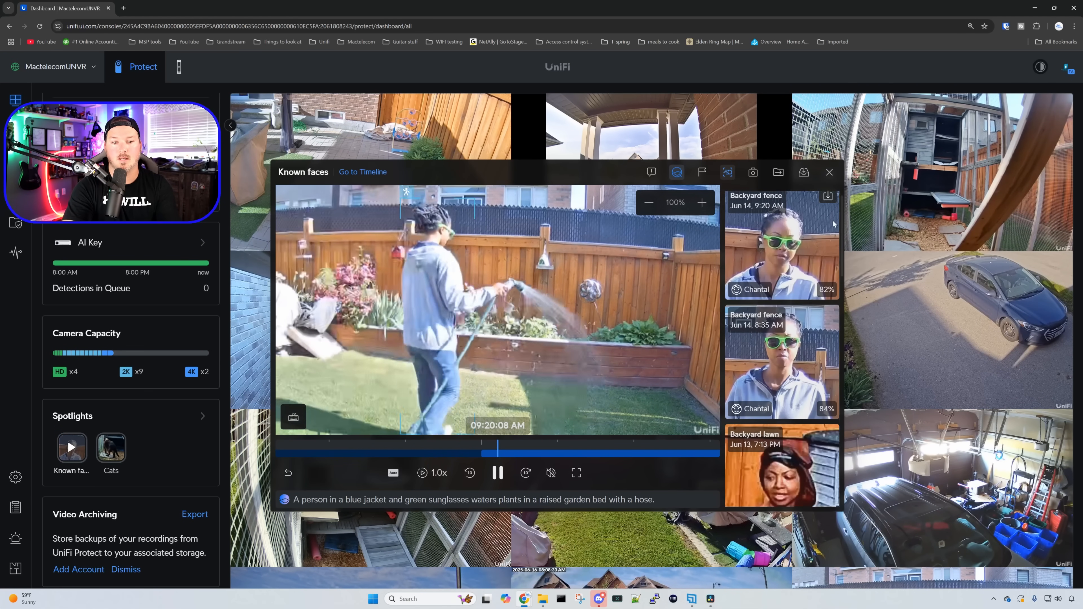
mouse_move(829, 172)
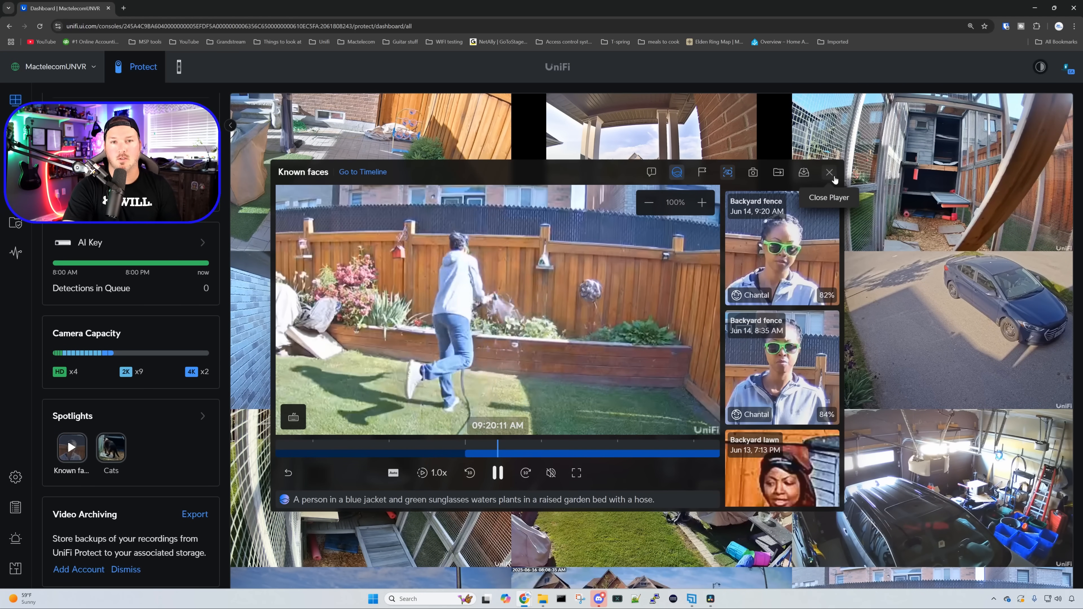
click(829, 172)
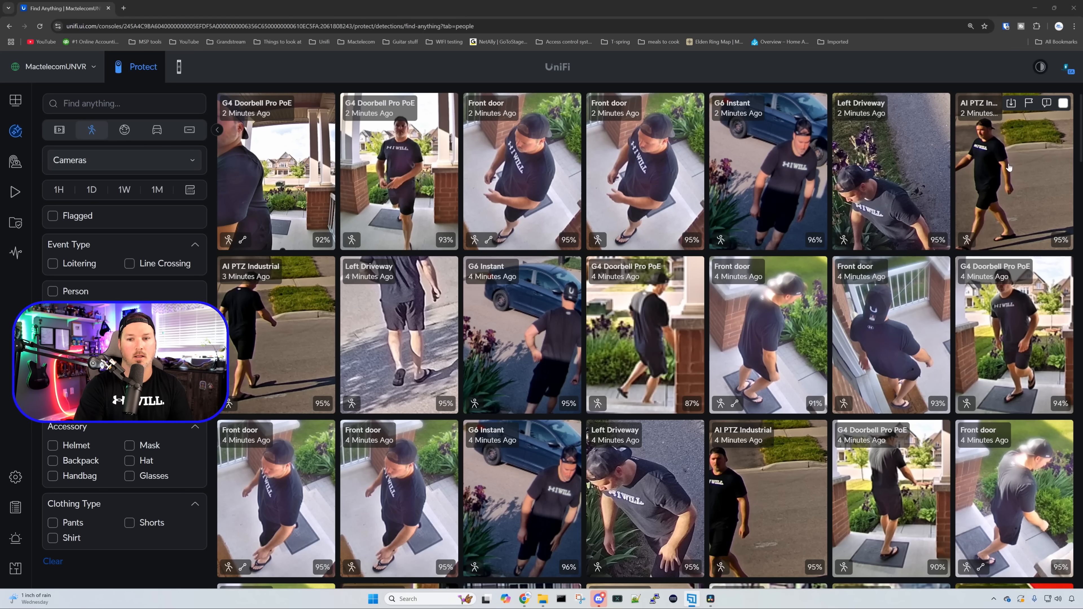
Play the AI PTZ Industrial person clip, generate its NeXT AI summary, then close it
click(1013, 170)
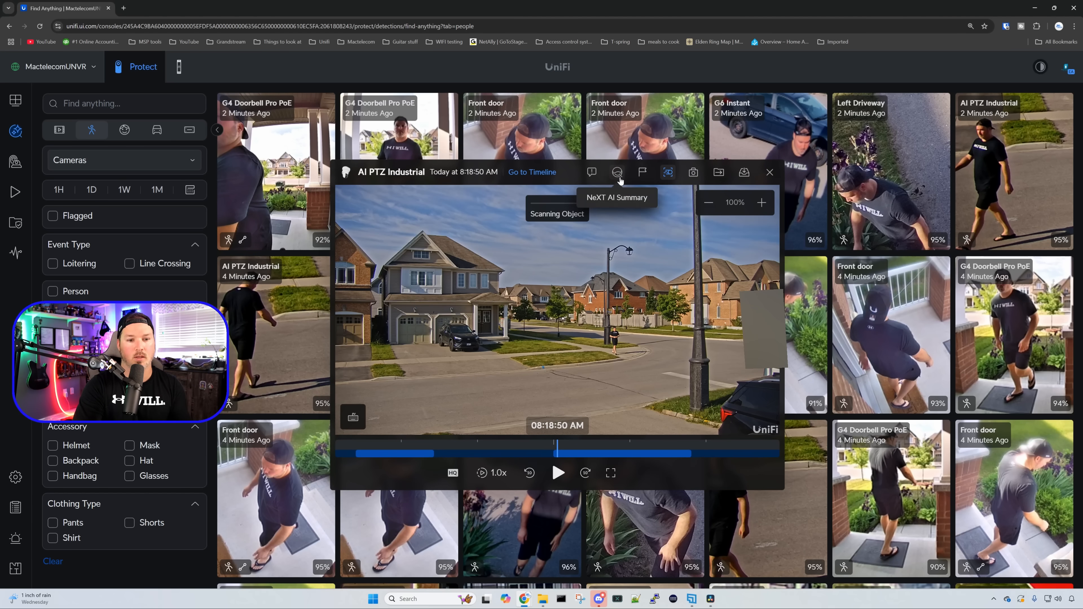
click(617, 172)
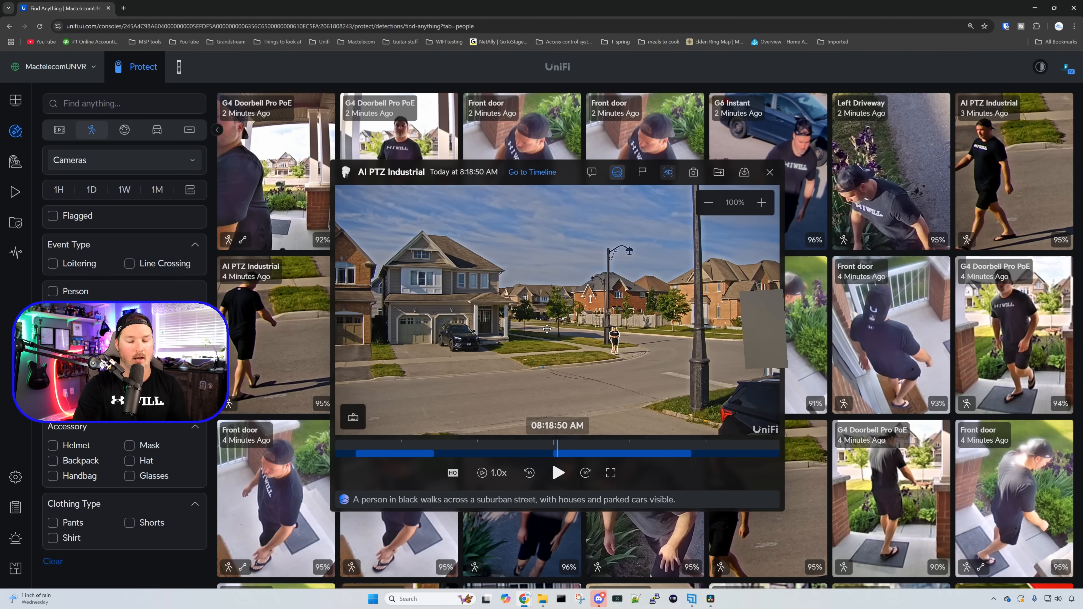
click(736, 172)
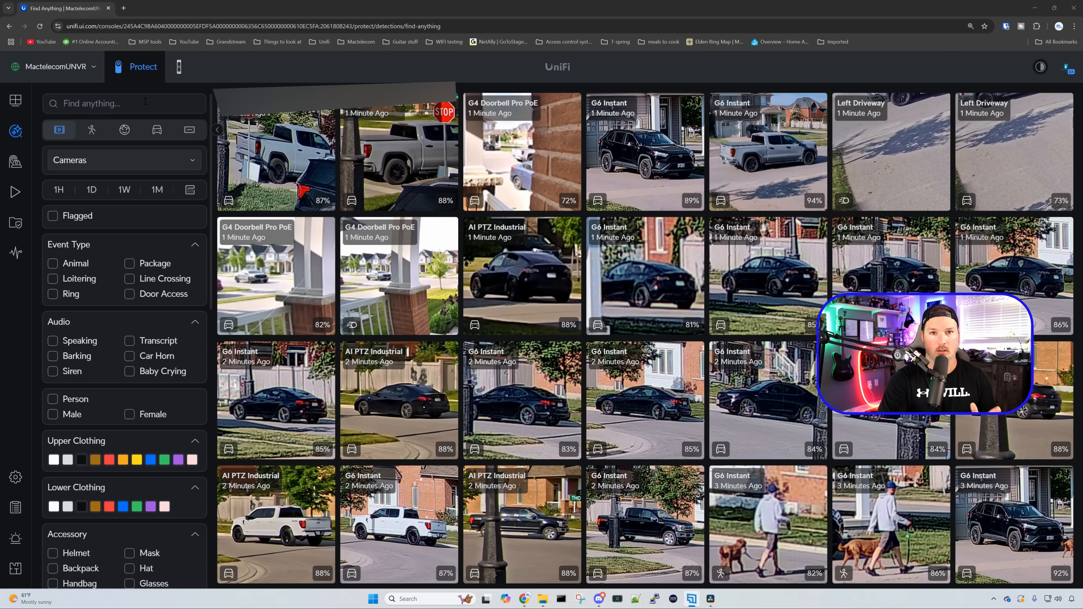
text(cats)
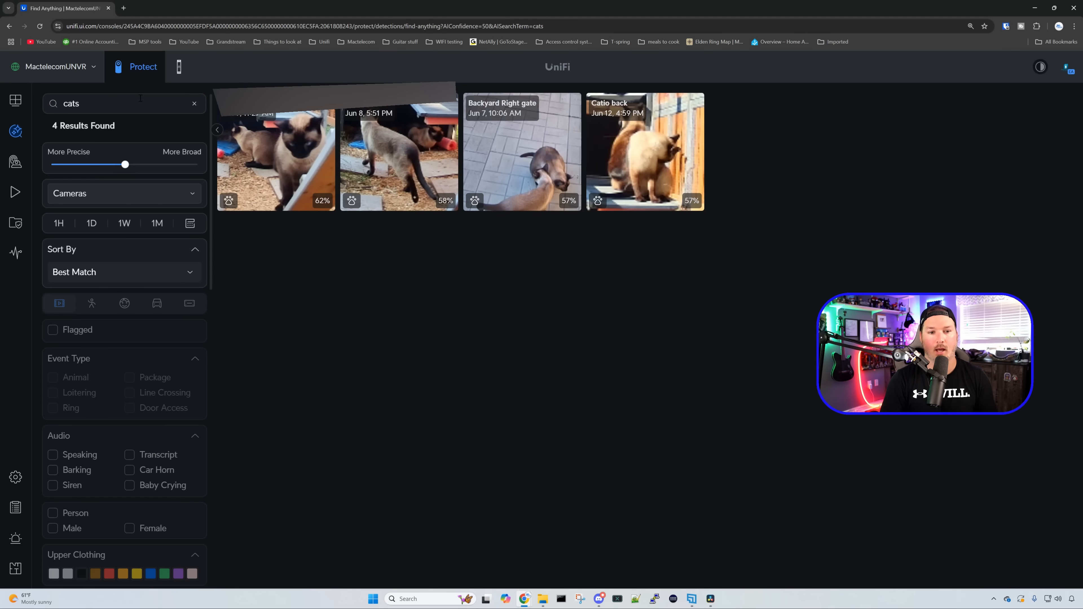
text(dogs)
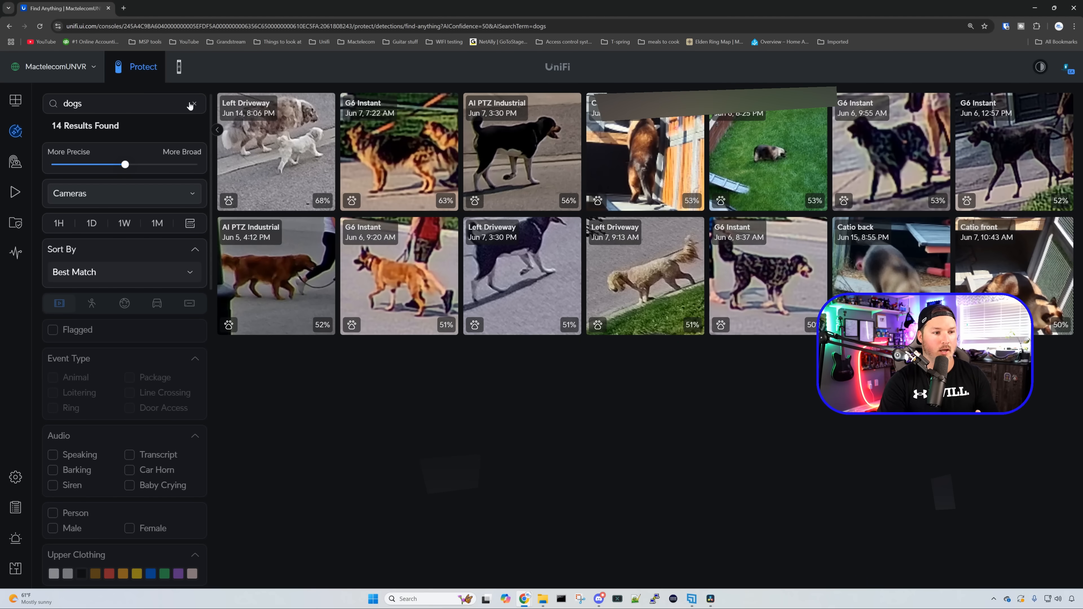
click(193, 103)
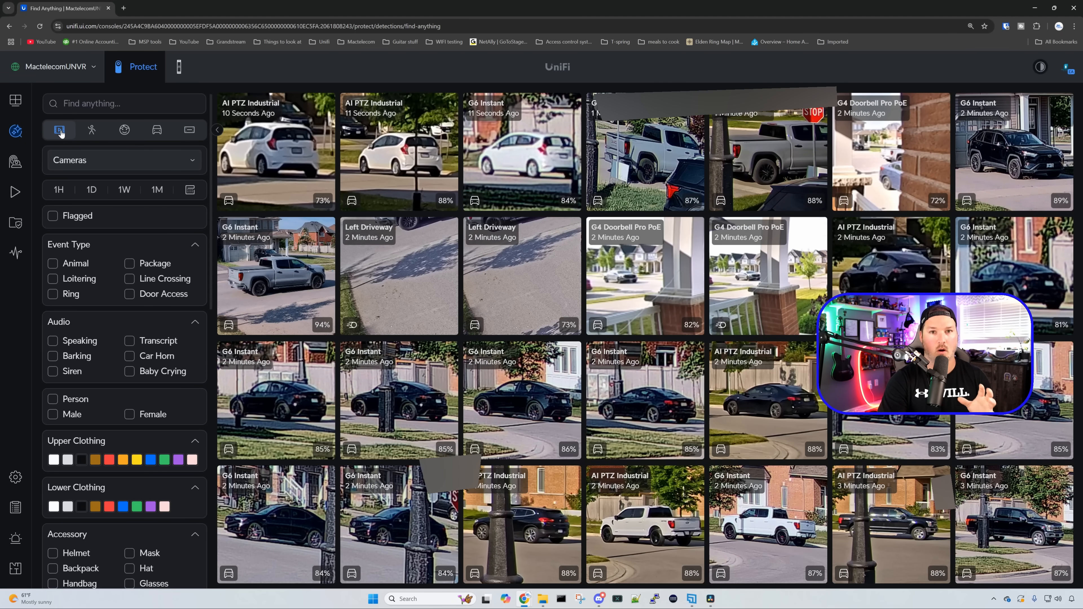
click(92, 130)
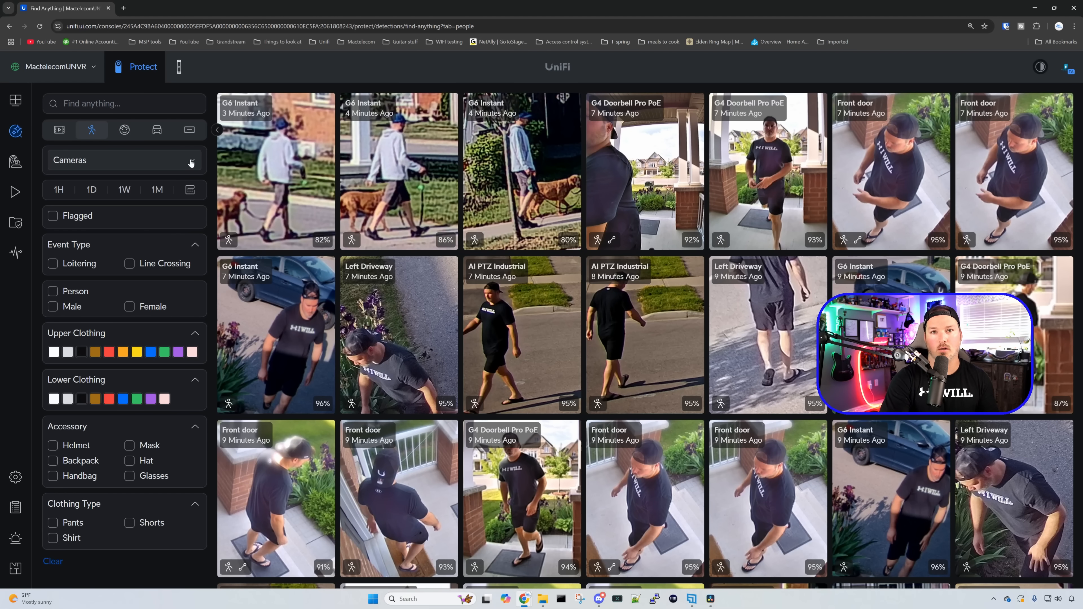
click(123, 160)
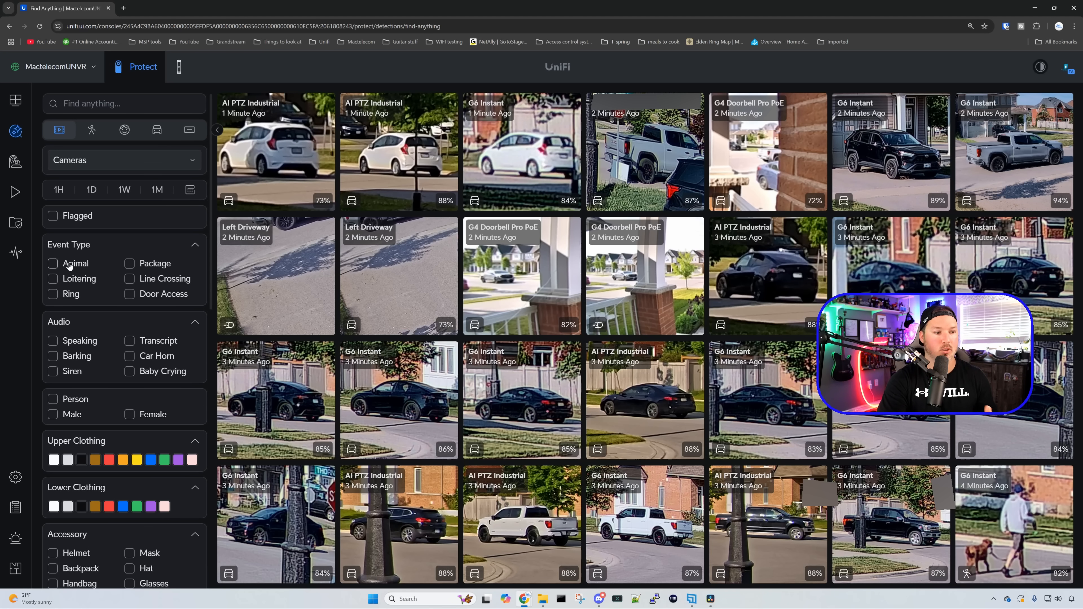
click(53, 263)
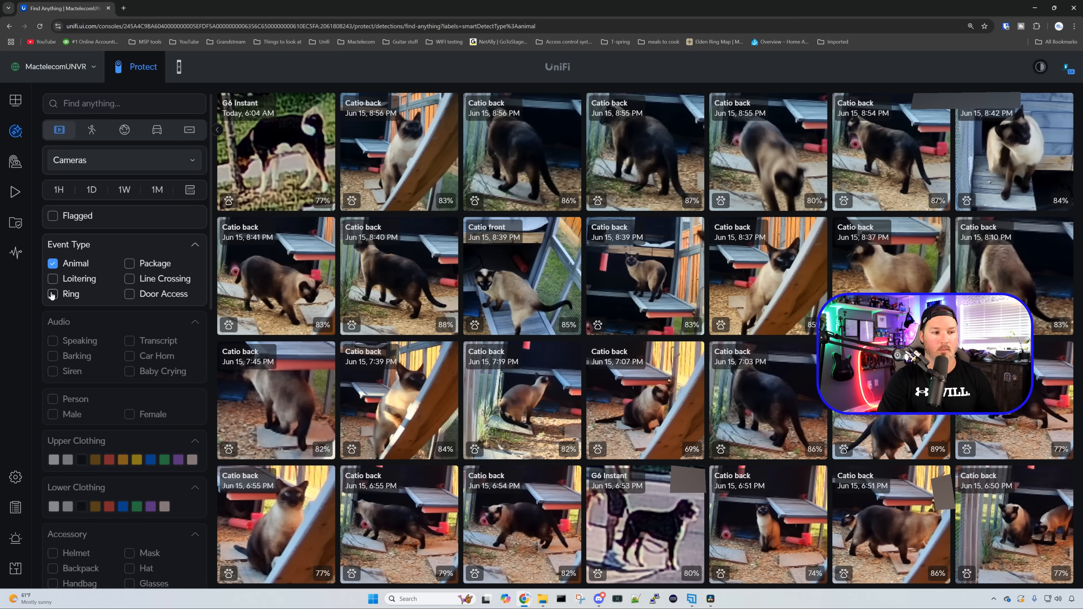
click(52, 263)
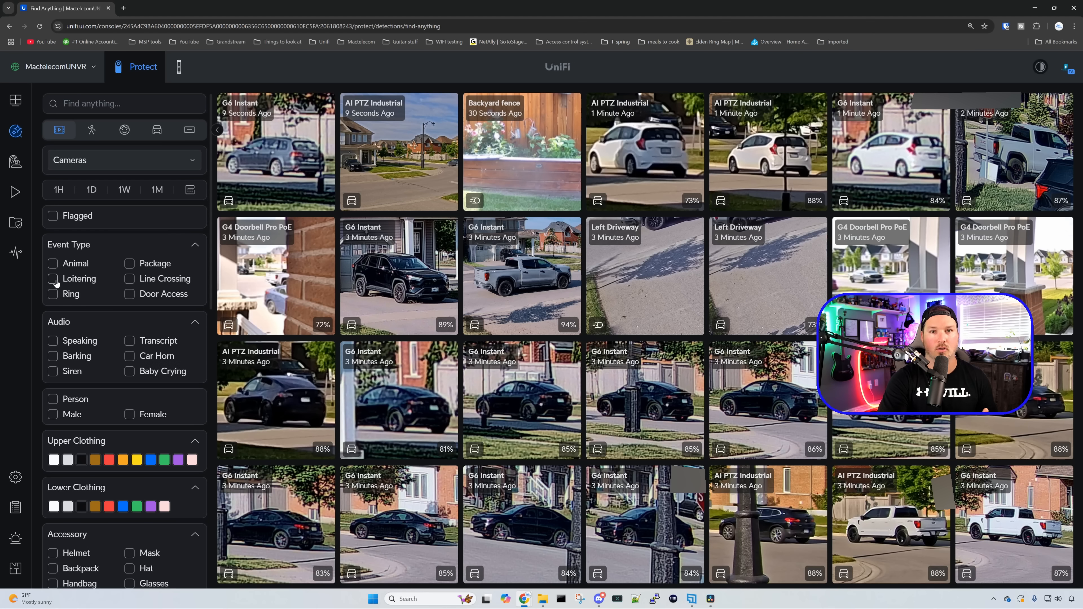
click(52, 279)
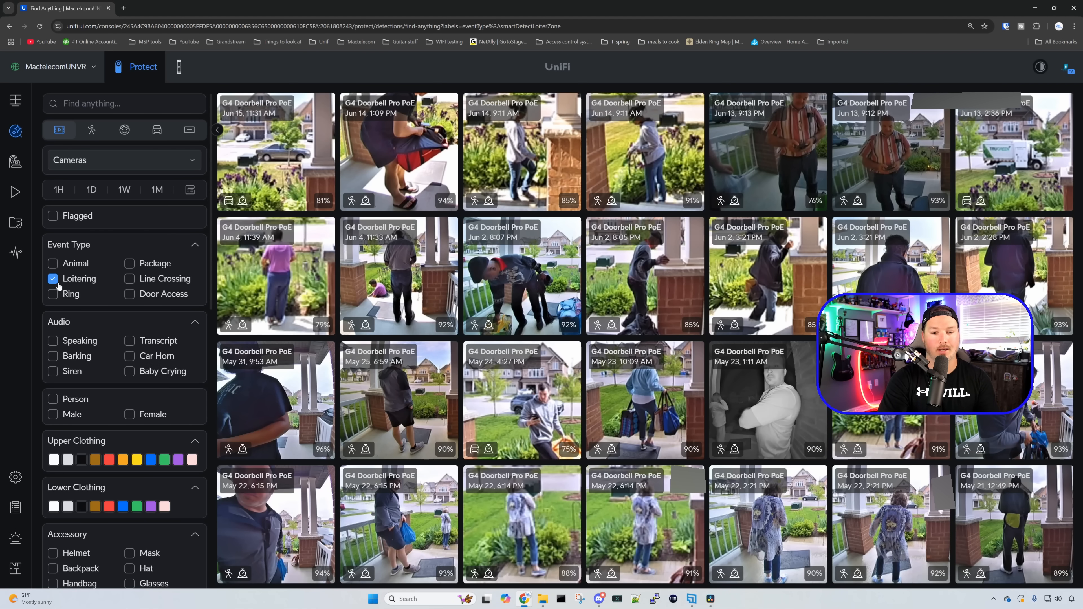
click(53, 279)
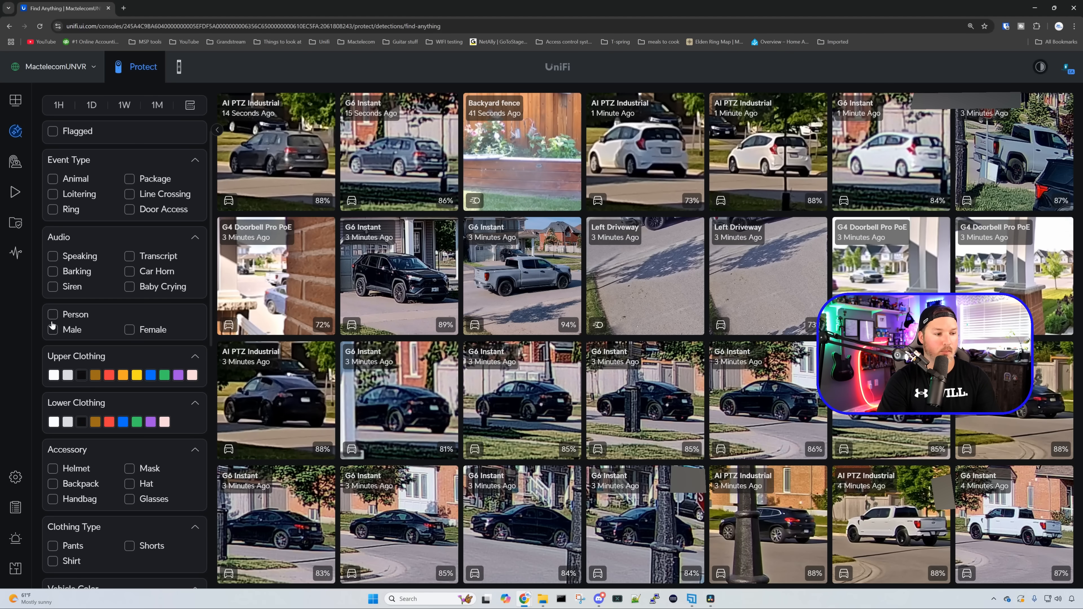
Filter Find Anything to male persons with black upper and lower clothing, then clear it
click(53, 315)
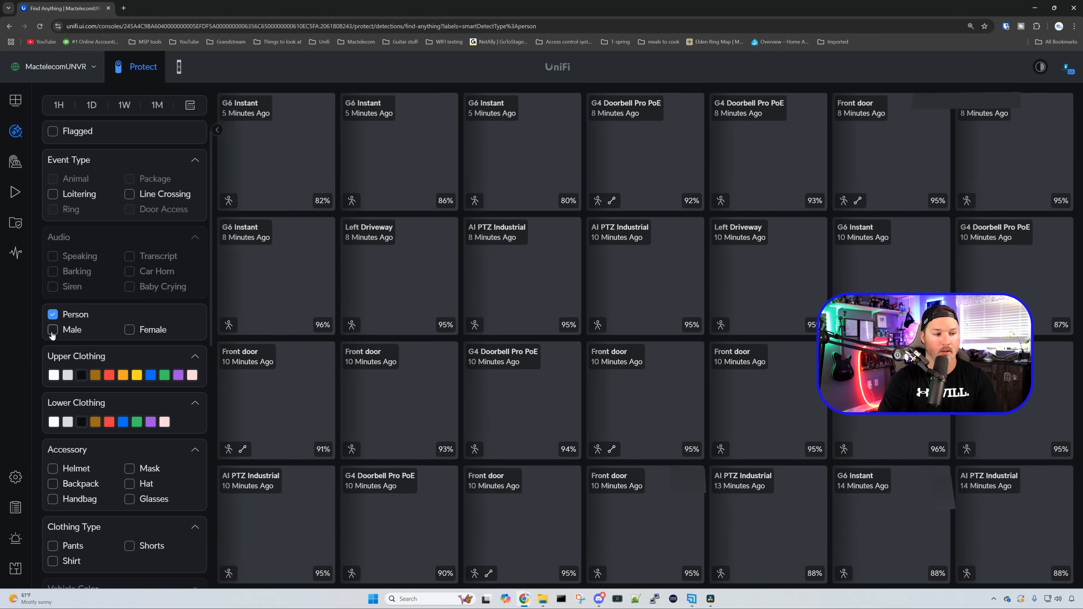
click(52, 330)
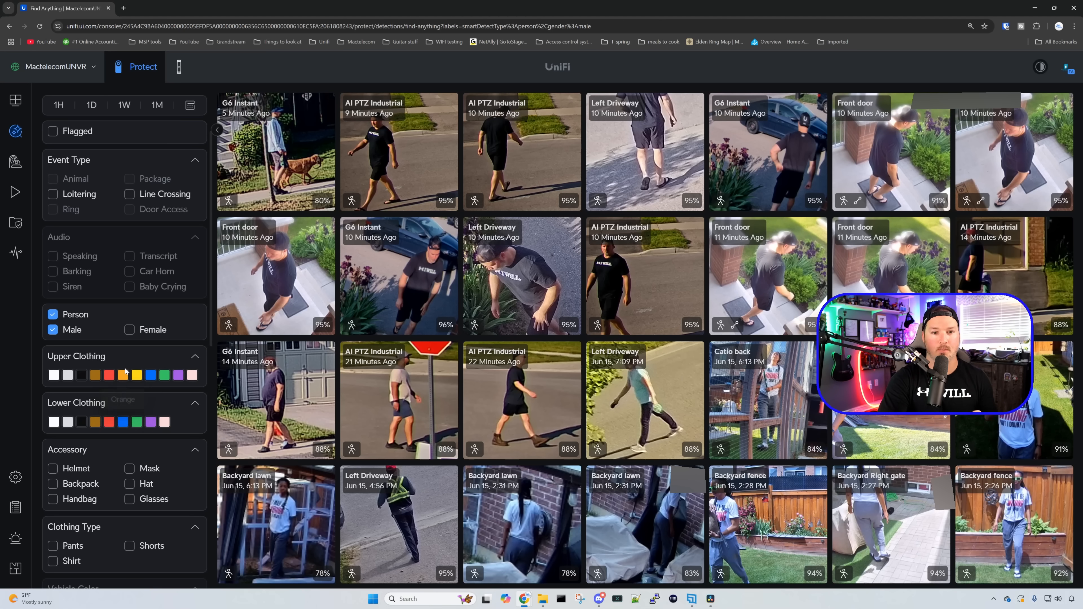
click(81, 375)
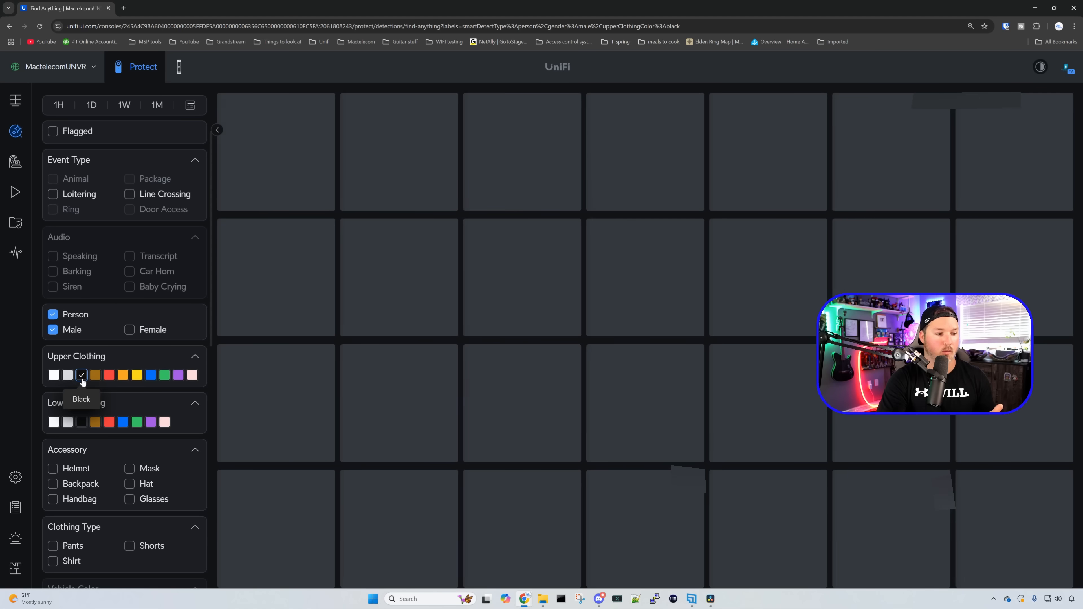
click(80, 422)
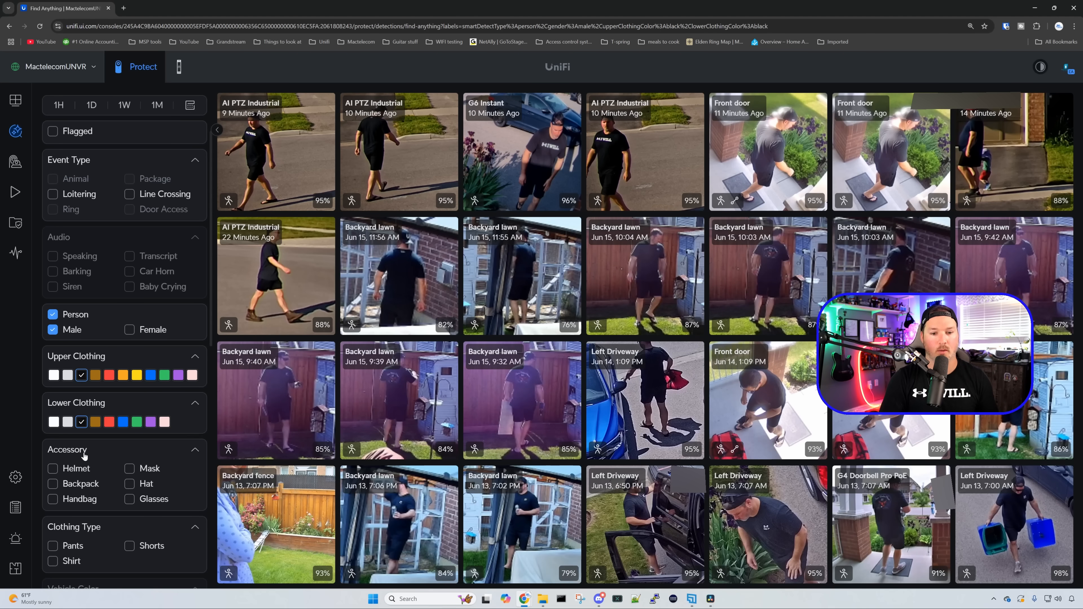
scroll(down, 3)
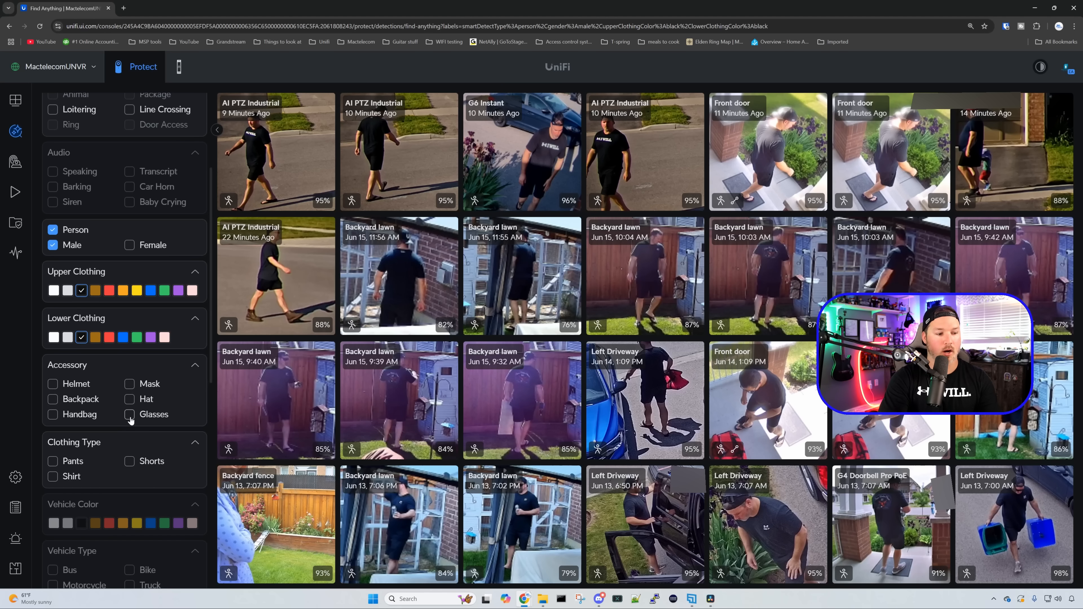
click(130, 415)
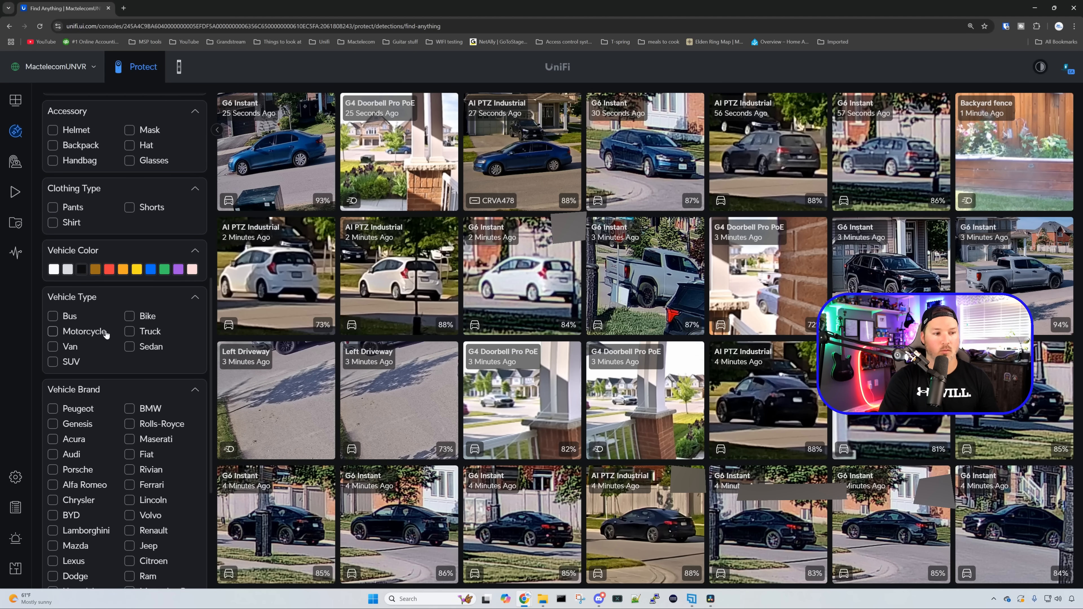
Filter Find Anything to black vehicles of type Truck, then move on to Playback
click(81, 268)
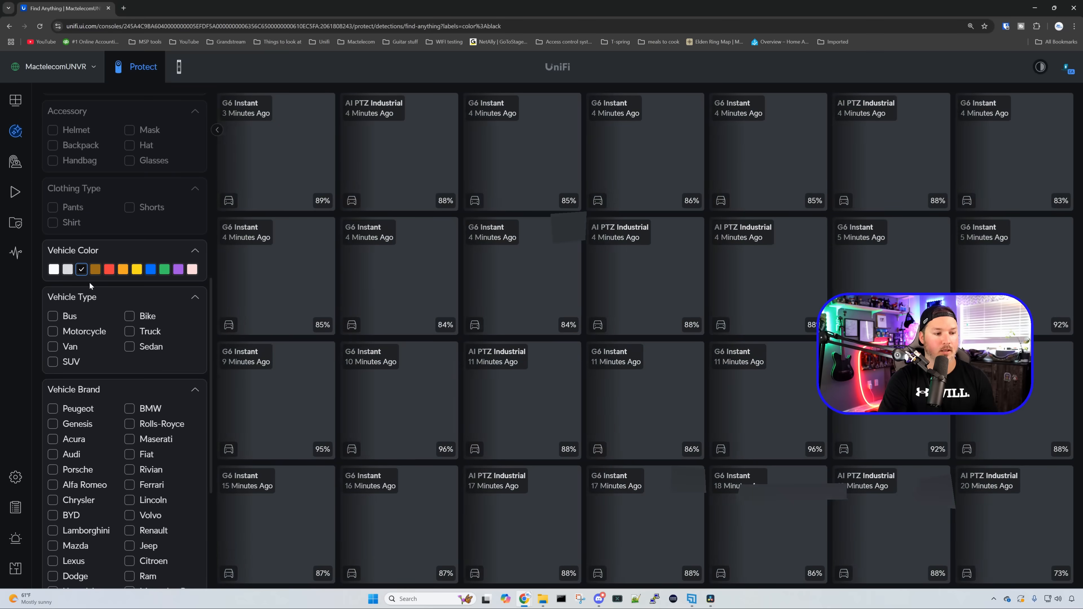
click(129, 332)
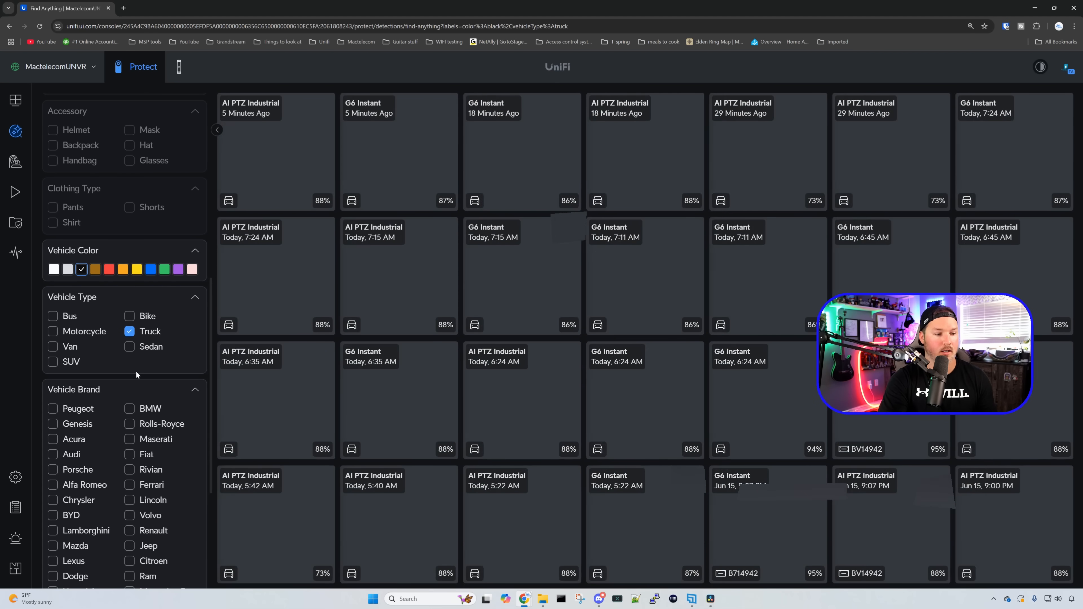
scroll(down, 3)
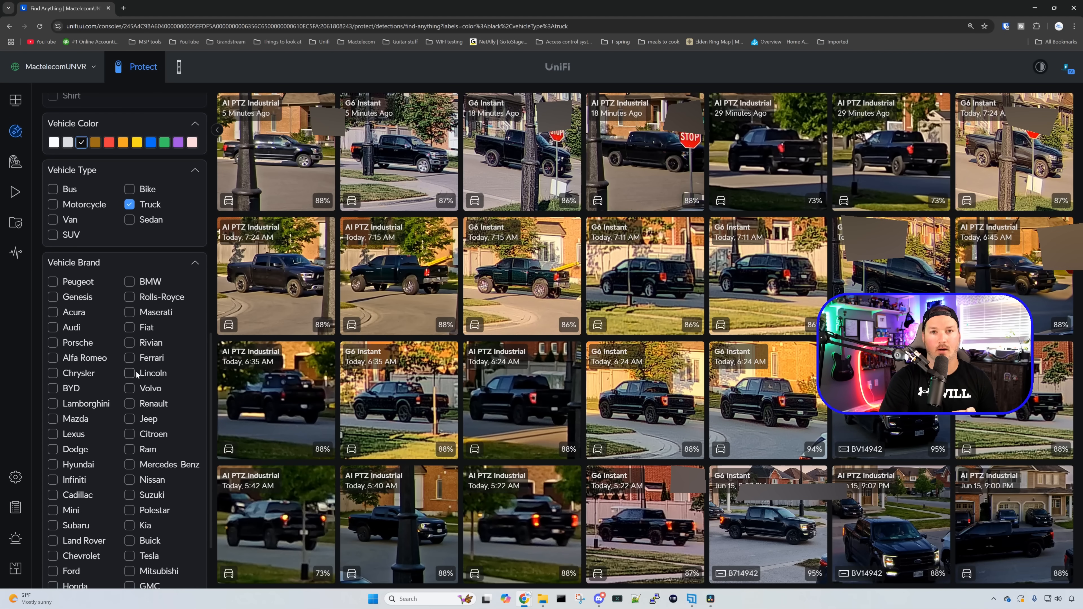
scroll(down, 3)
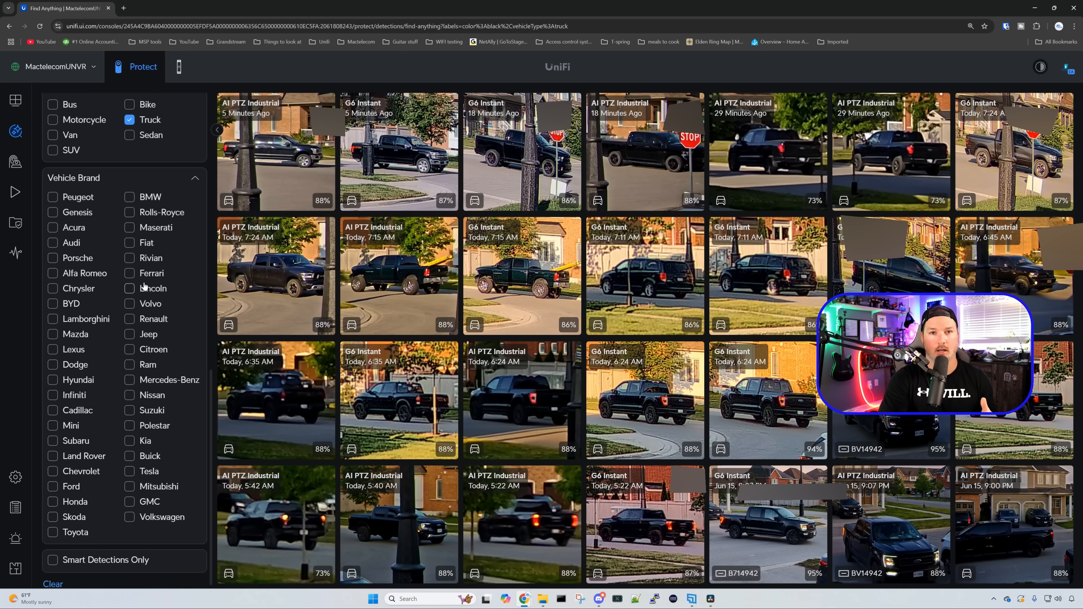
click(130, 119)
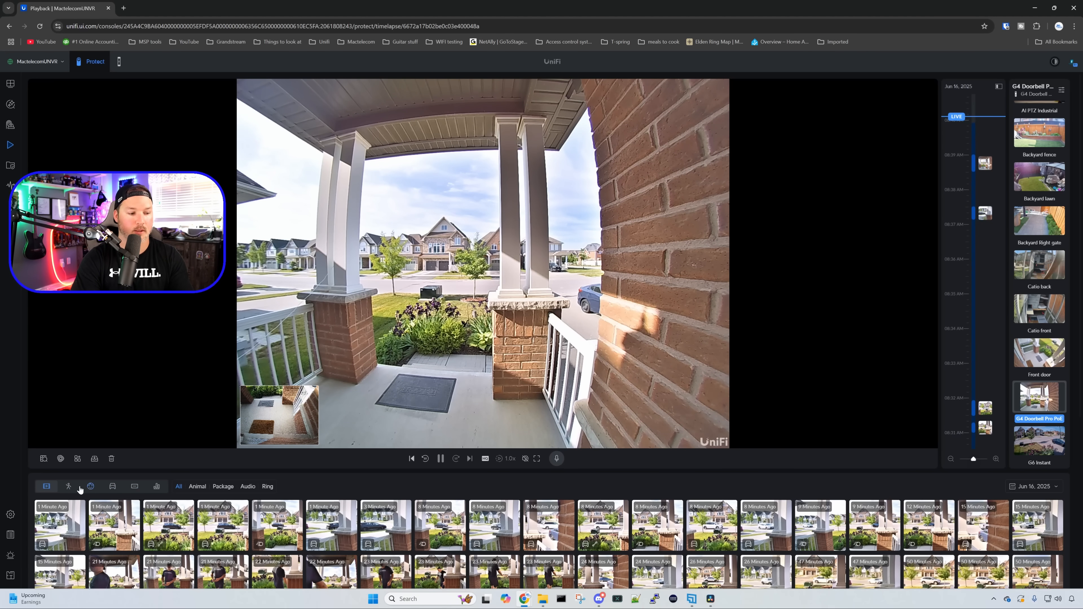
Go to Alarm Manager and begin a new alarm awaiting a trigger
click(69, 486)
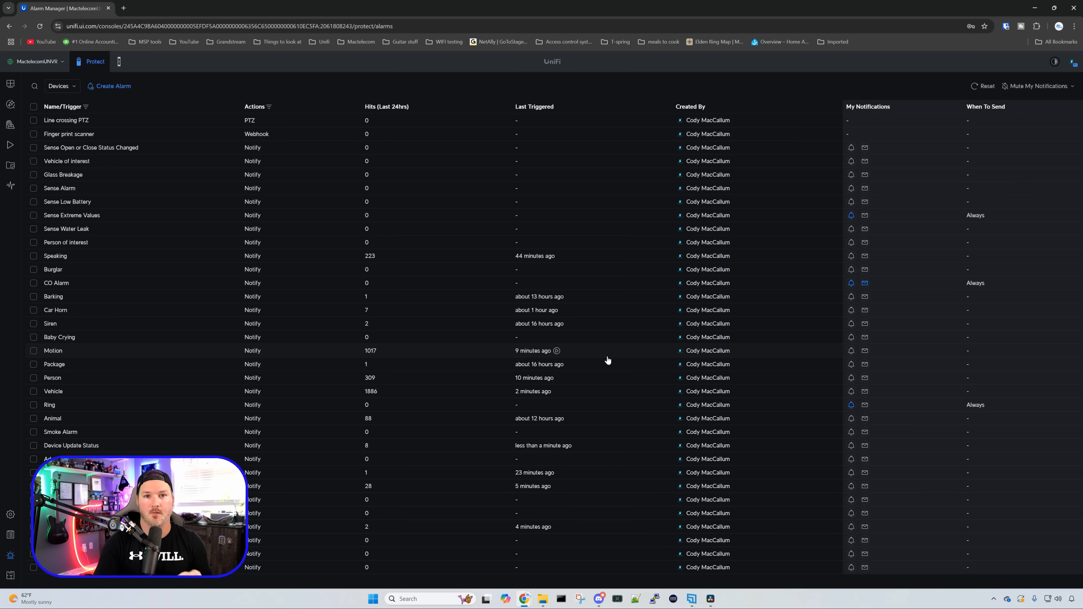
click(111, 86)
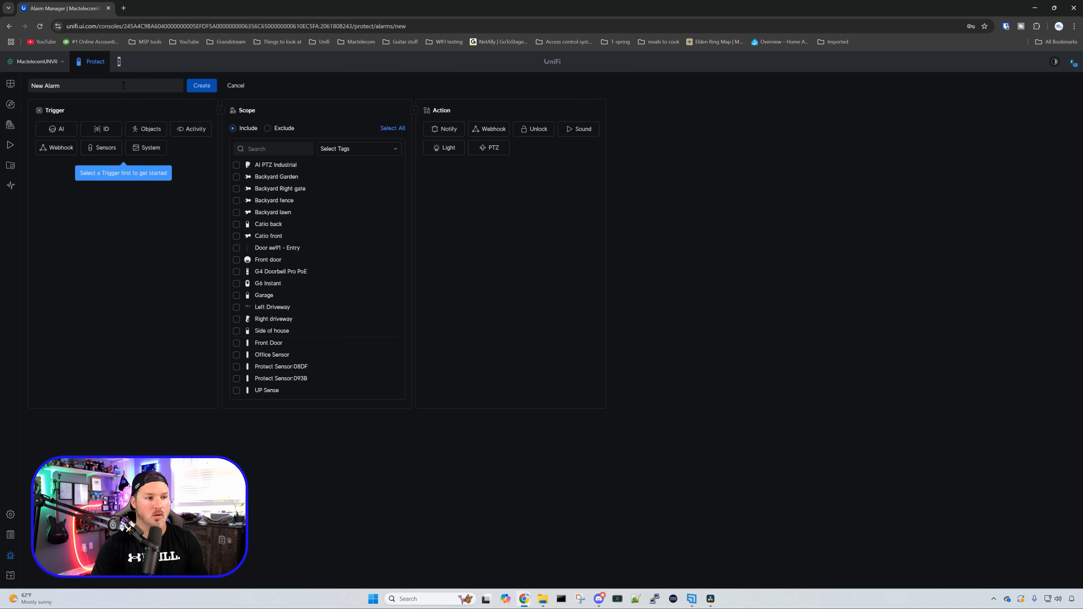
Give the alarm an AI trigger 'person wearing hat' with precision set toward More Broad
click(61, 129)
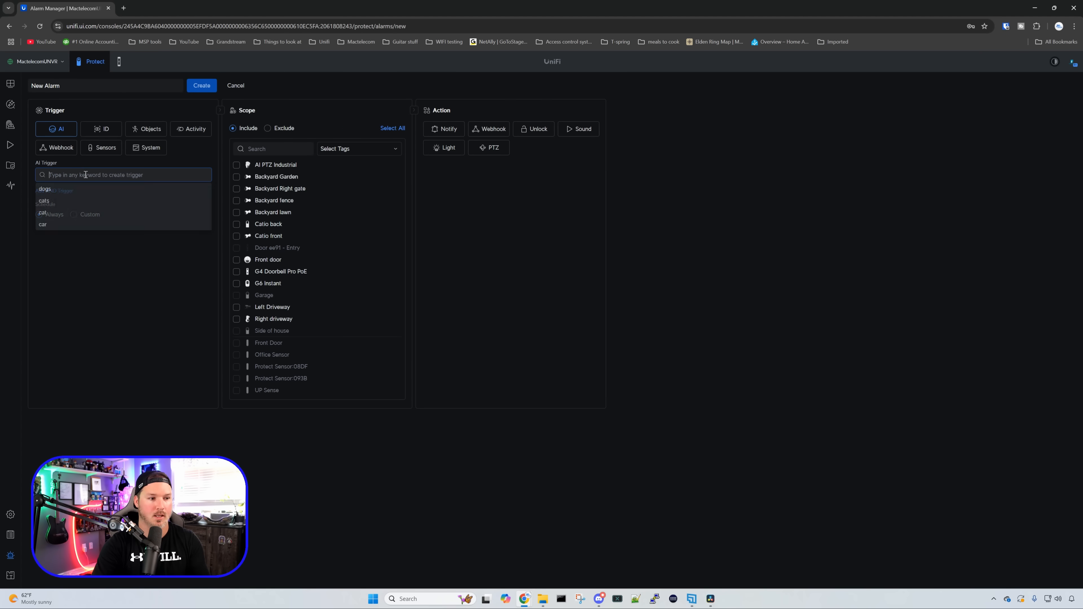
text(person wearing hat)
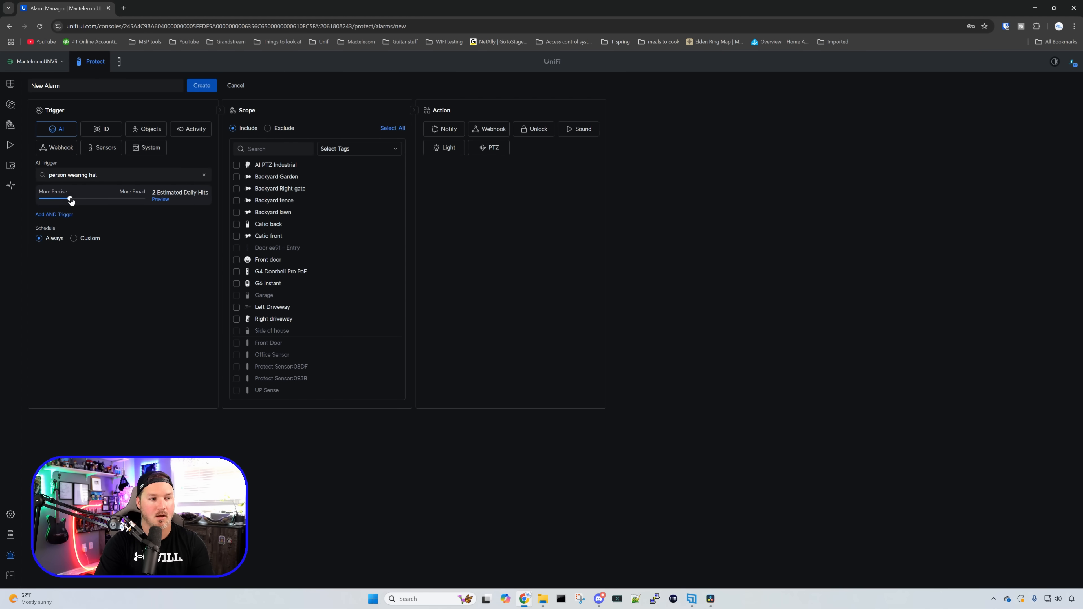
drag(69, 200, 95, 200)
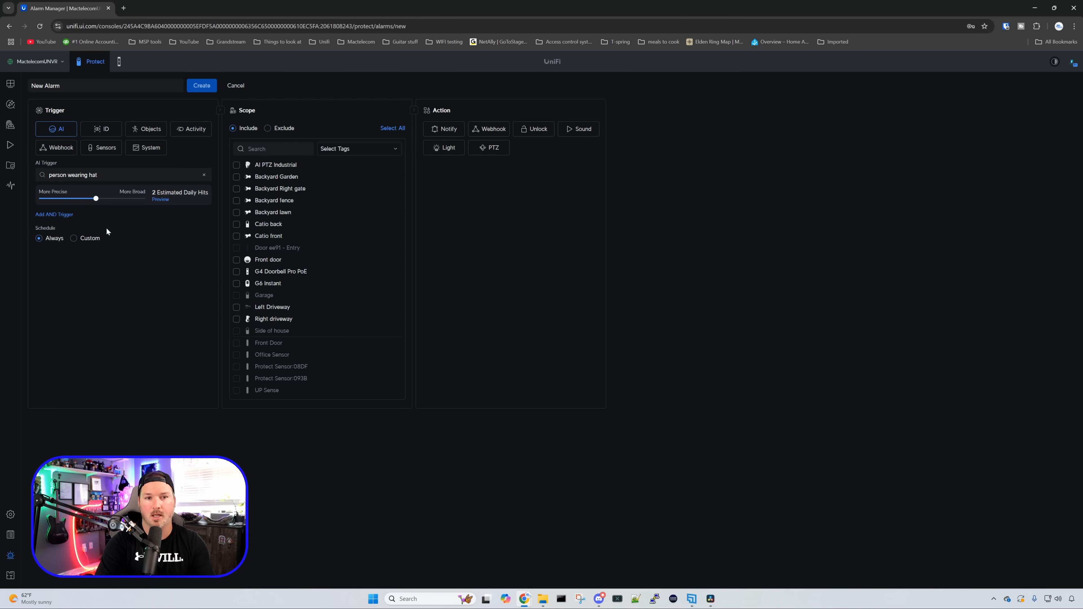
drag(96, 198, 92, 198)
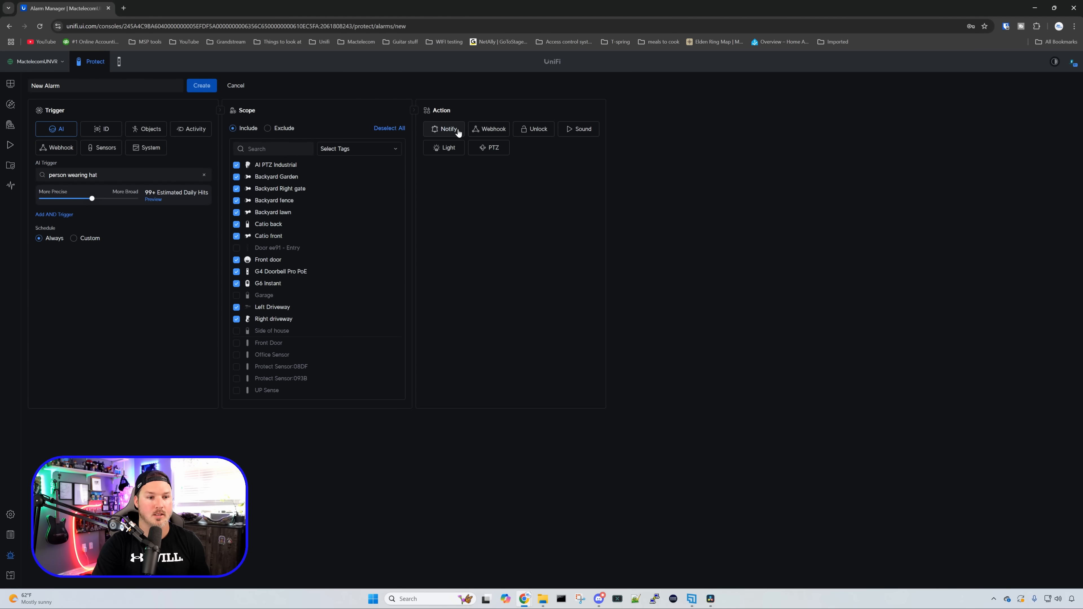
Set the hat alarm's action to Notify
click(448, 129)
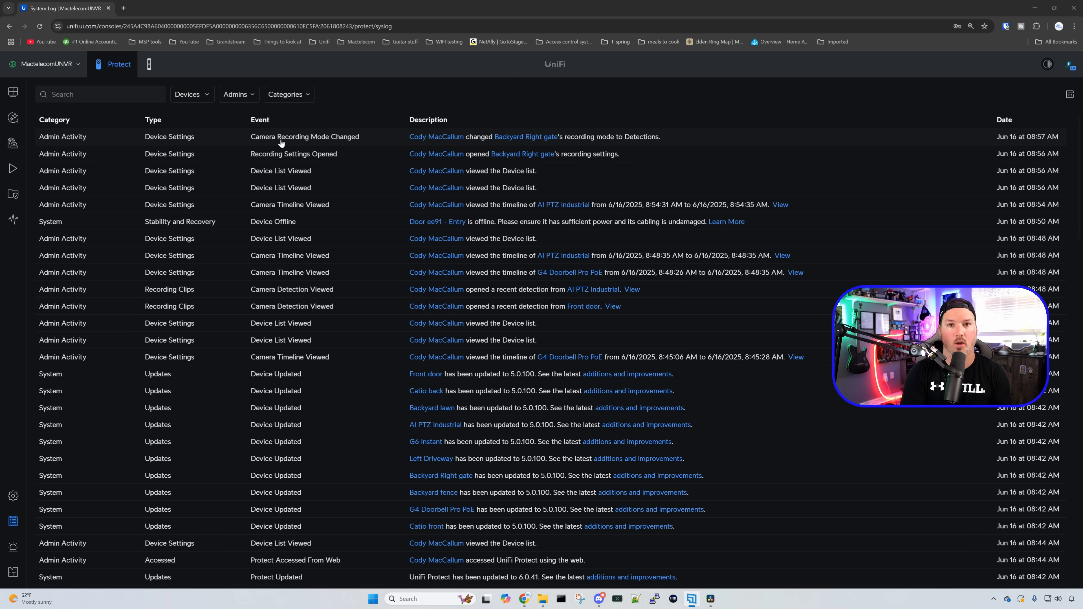
mouse_move(525, 137)
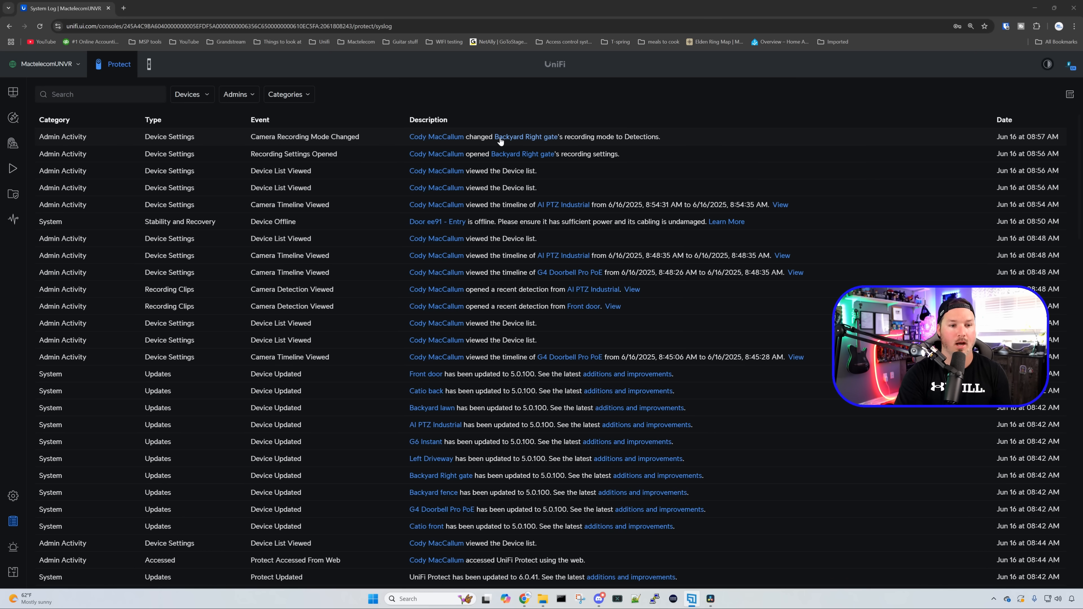